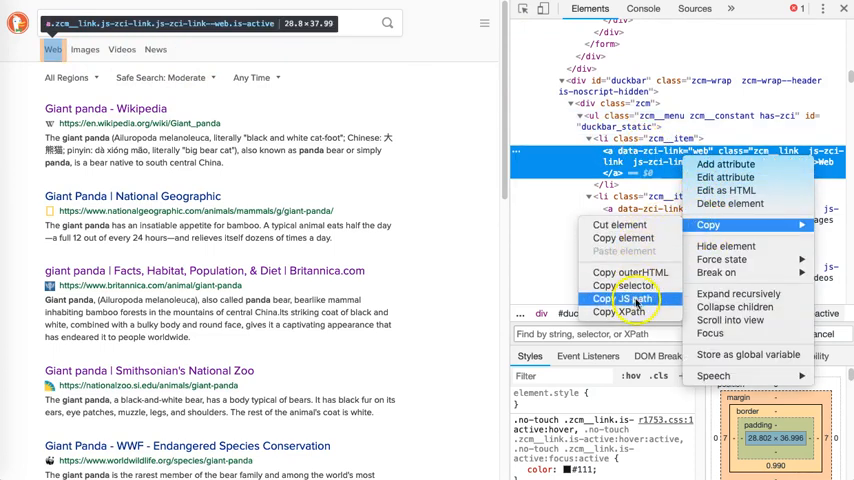
mouse_move(626, 312)
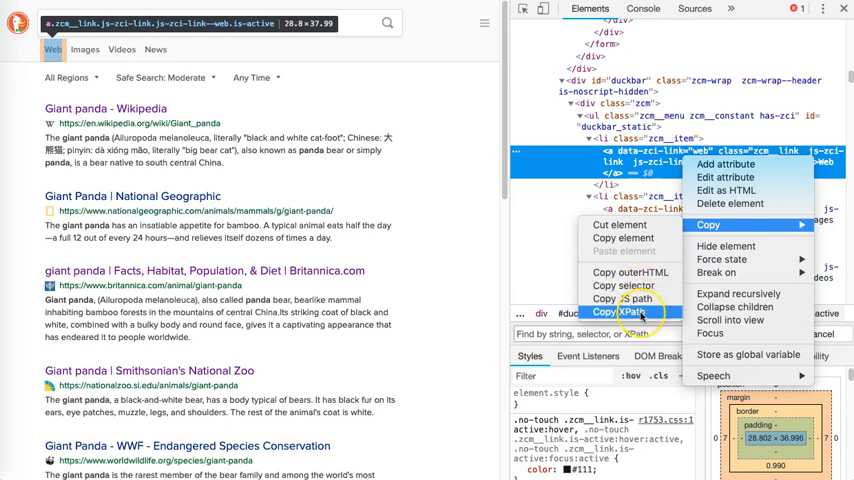